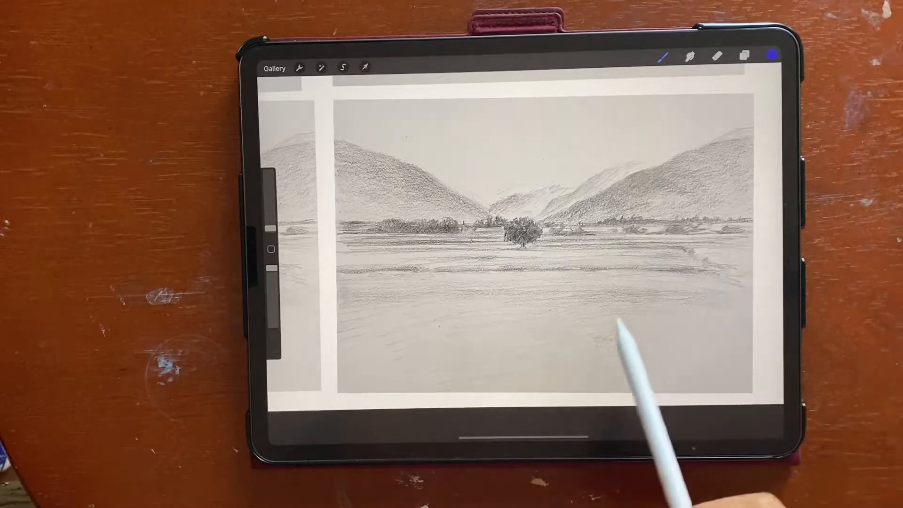
{"action": "mouse_move", "coordinate": [380, 305]}
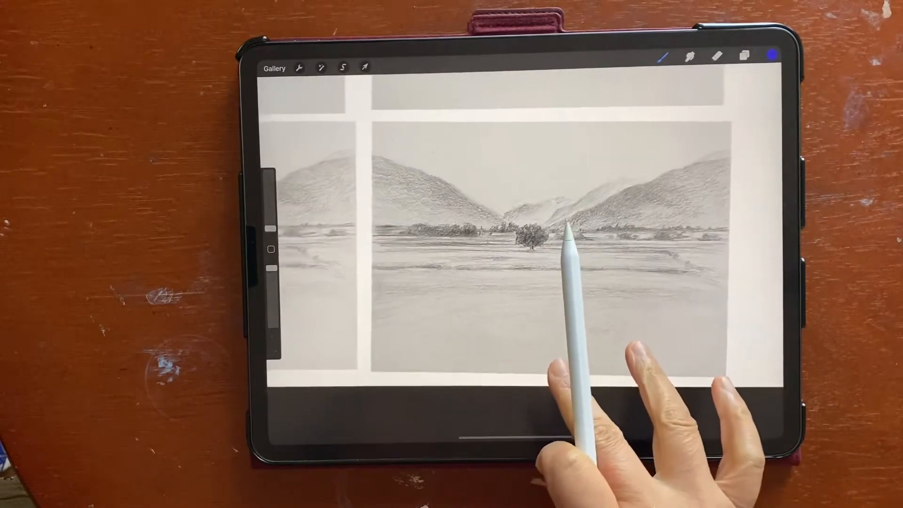
- Pan across the canvas to the faint ridge and horizon outline in the top row
{"action": "left_click_drag", "start_coordinate": [575, 230], "coordinate": [519, 270]}
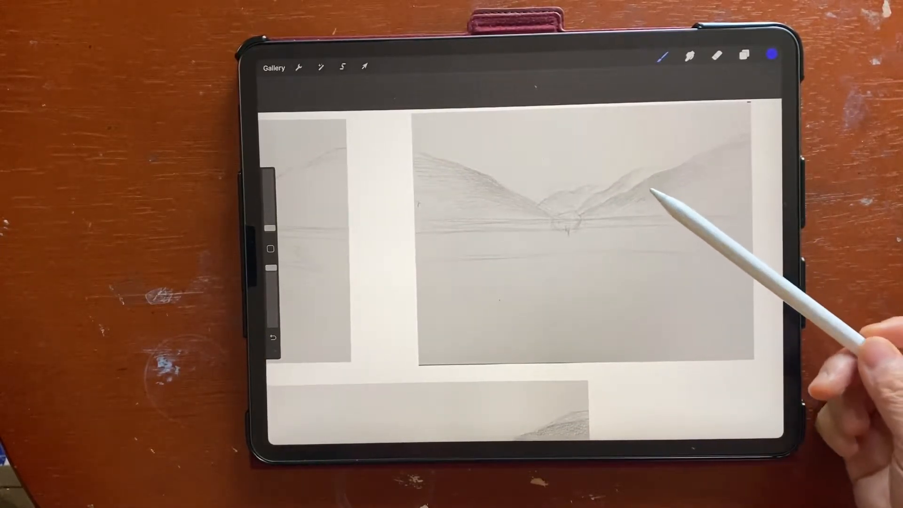
{"action": "left_click_drag", "start_coordinate": [650, 193], "coordinate": [556, 259]}
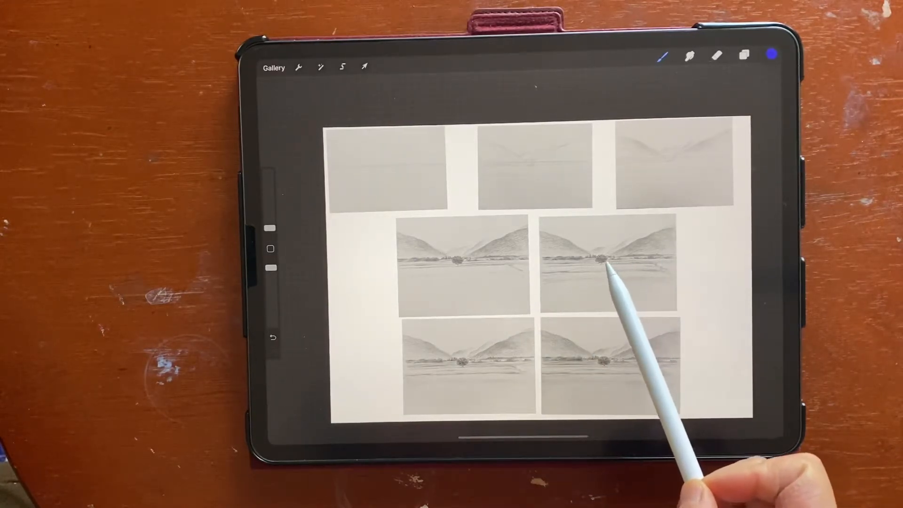
{"action": "mouse_move", "coordinate": [599, 270]}
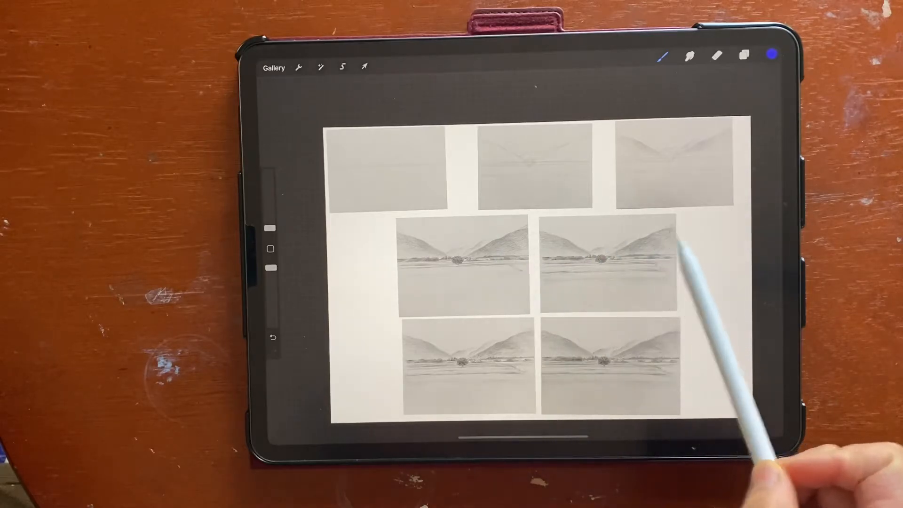
{"action": "mouse_move", "coordinate": [702, 184]}
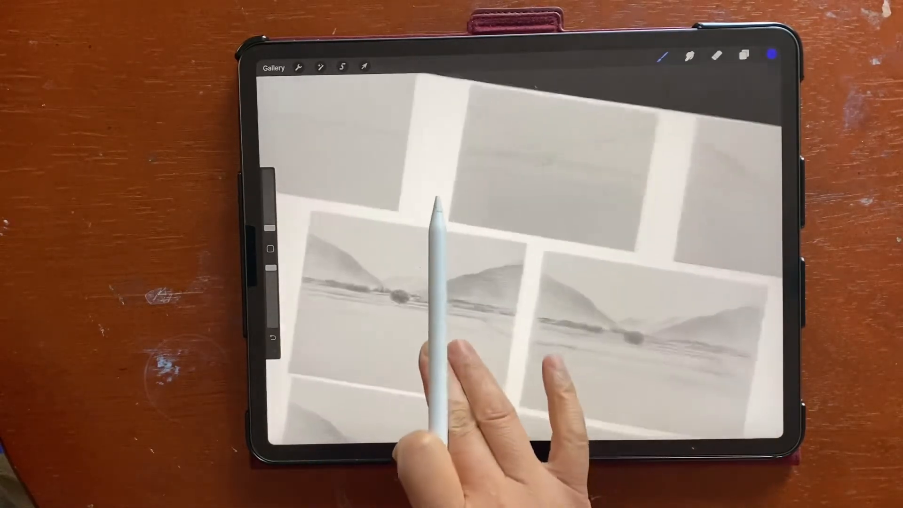
- Zoom out to the full grid, then close in on the four lower shaded valley sketches
{"action": "scroll", "scroll_direction": "down", "scroll_amount": 3}
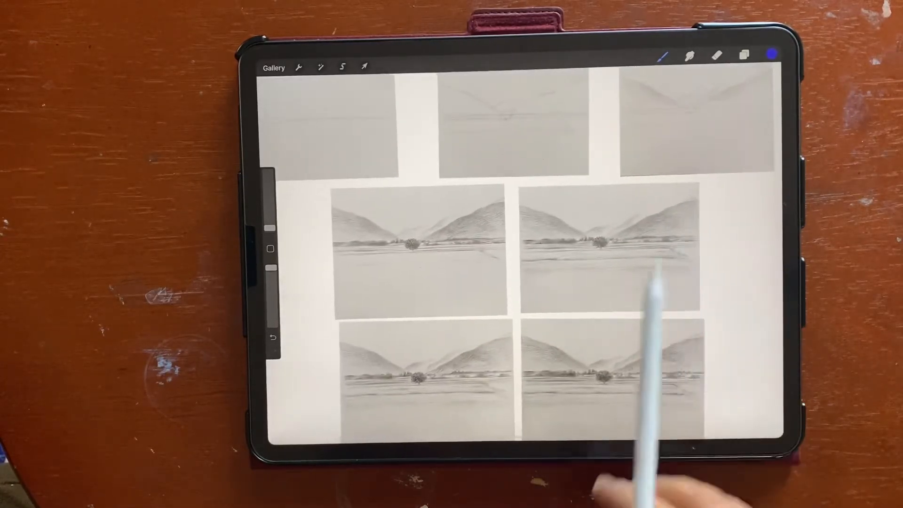
{"action": "scroll", "scroll_direction": "down", "scroll_amount": 3}
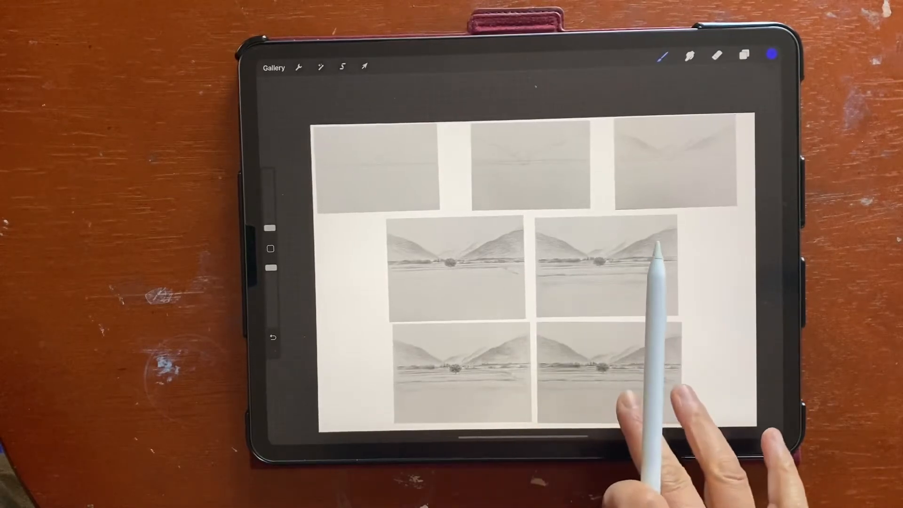
{"action": "scroll", "scroll_direction": "down", "scroll_amount": 3}
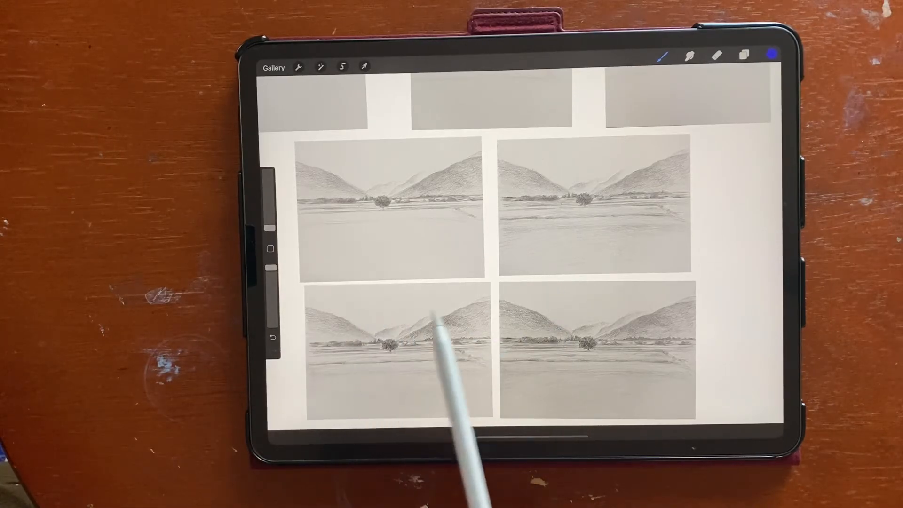
- Scroll down to the bottom row's two fully shaded valley sketches
{"action": "scroll", "scroll_direction": "down", "scroll_amount": 3}
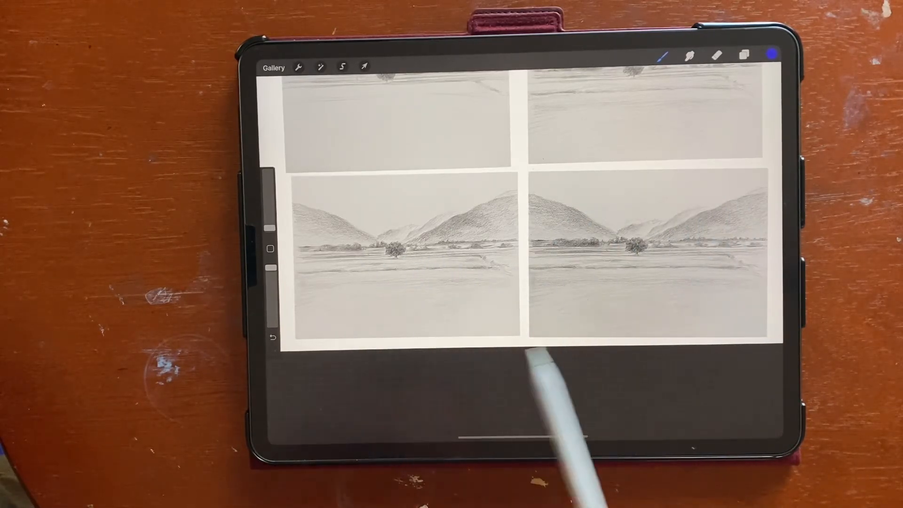
{"action": "mouse_move", "coordinate": [708, 357]}
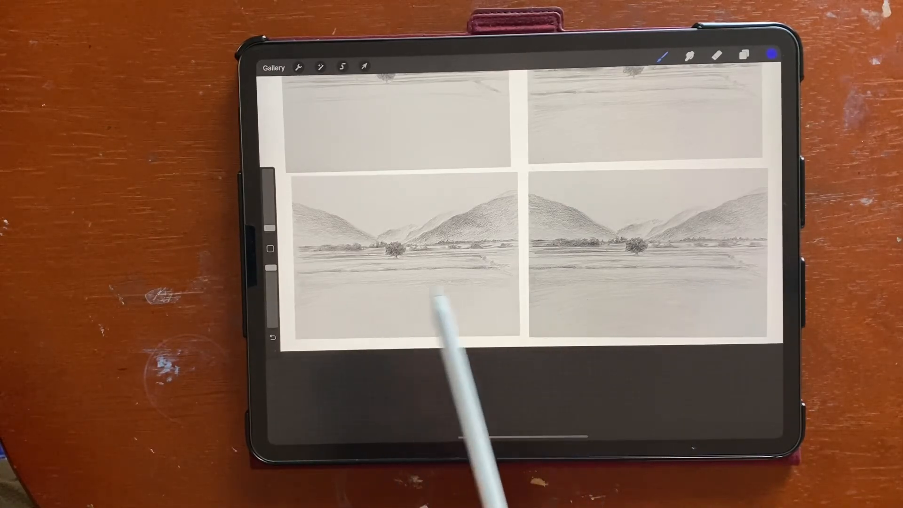
{"action": "mouse_move", "coordinate": [472, 357]}
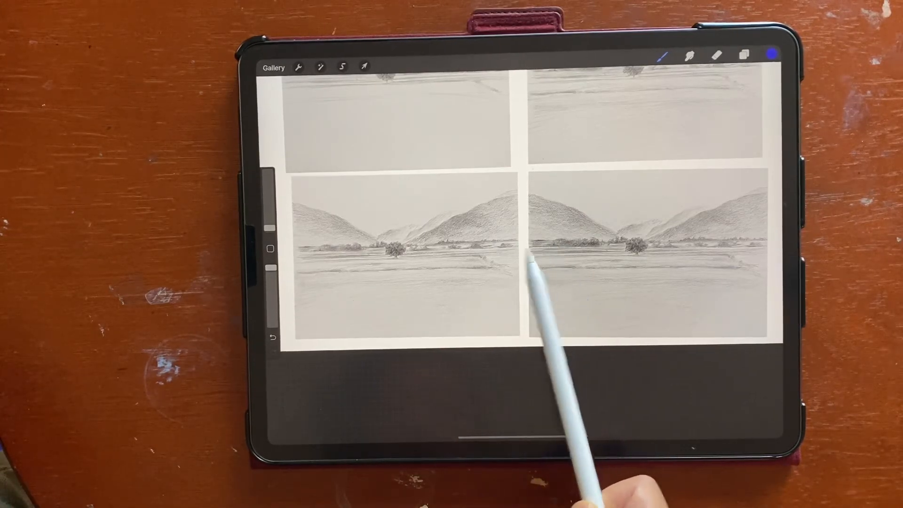
{"action": "mouse_move", "coordinate": [570, 248]}
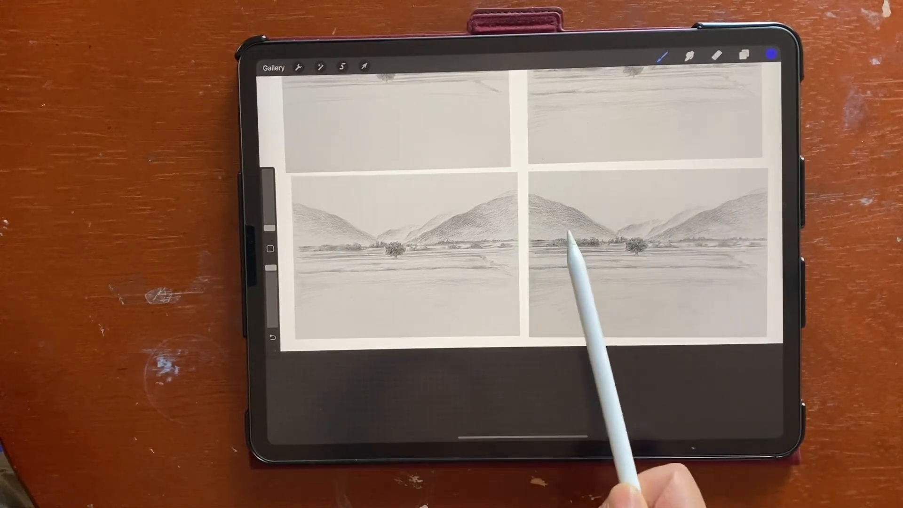